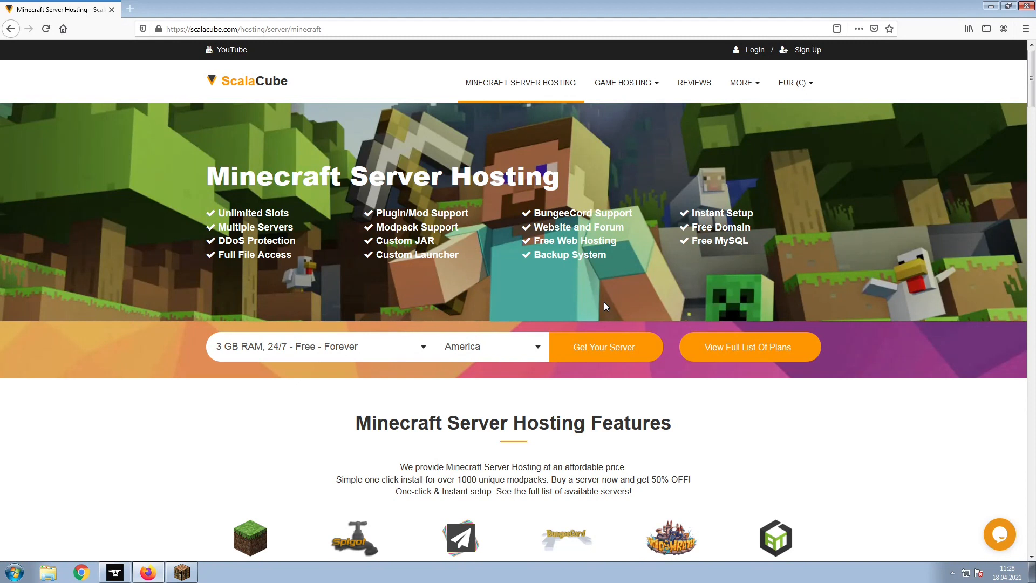
mouse_move(605, 328)
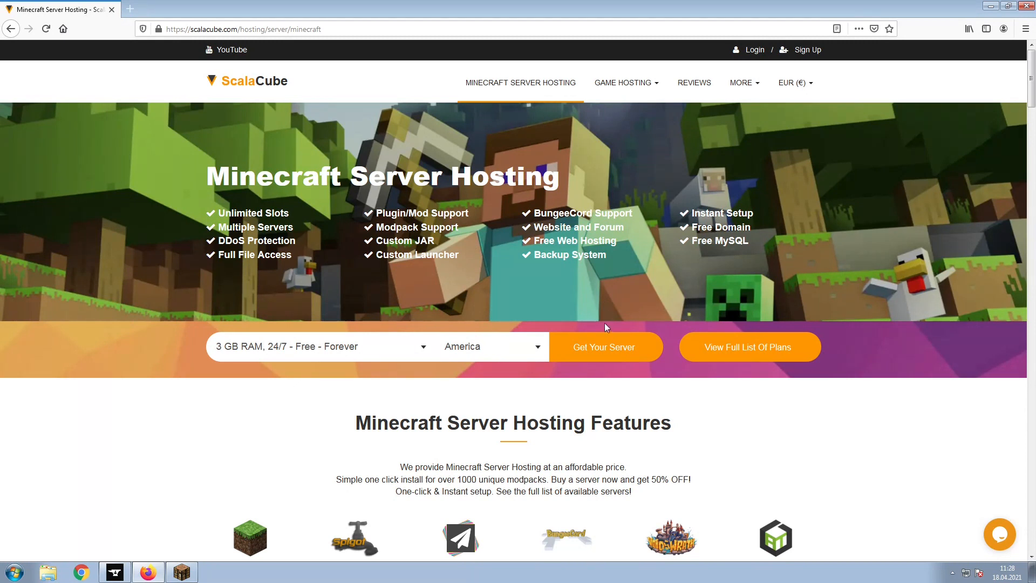
Begin a new Minecraft server plan with Hundred Days Of One Block selected as the game server
left_click(603, 346)
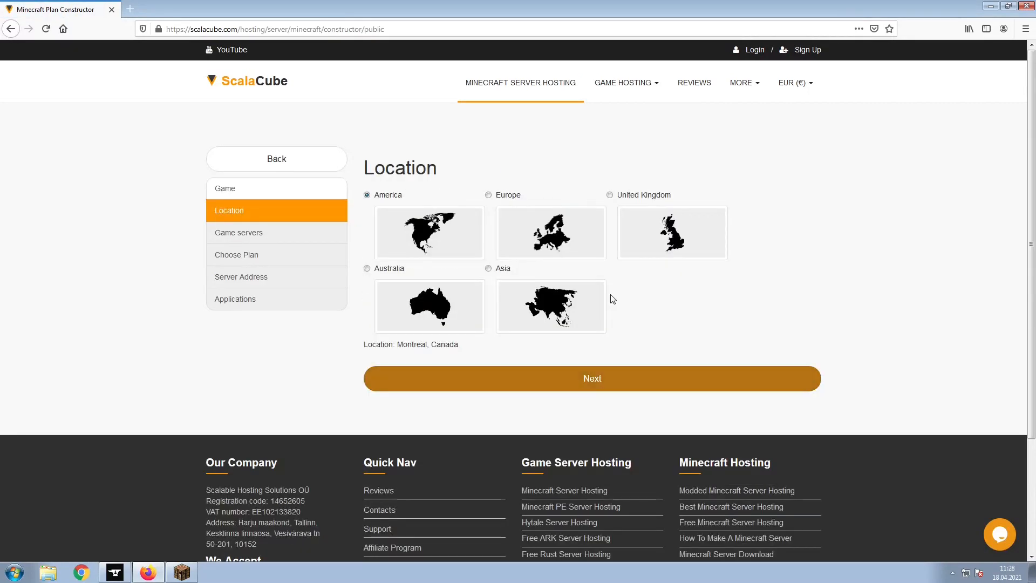
mouse_move(632, 299)
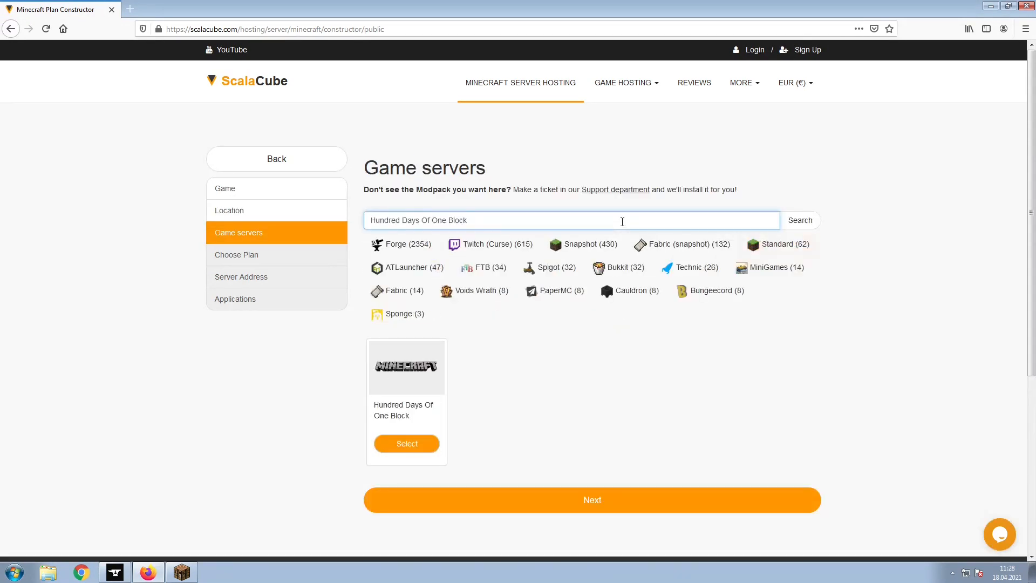
left_click(407, 444)
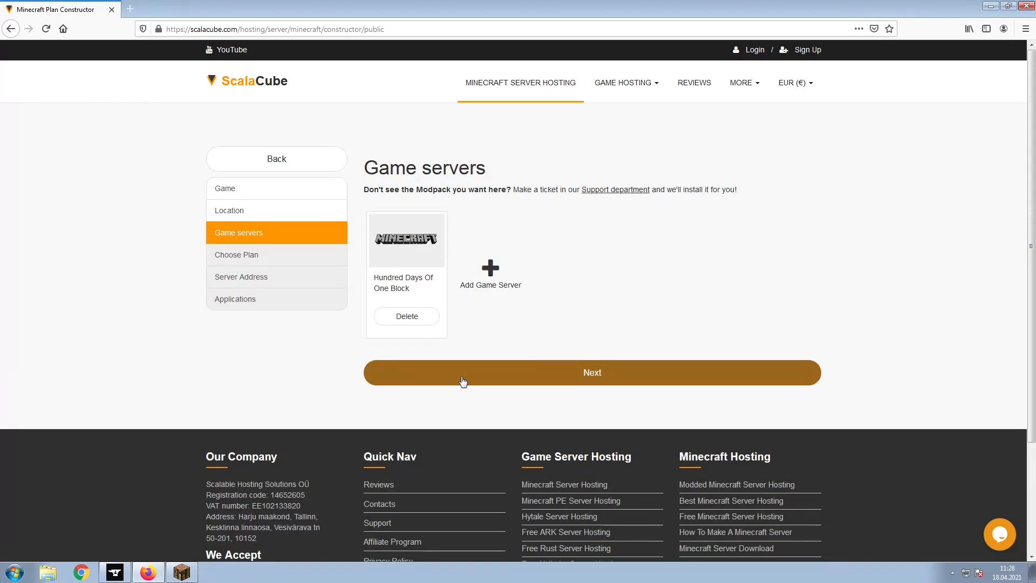
Advance past Choose Plan and keep 'IP With Port - FREE' as the server address
left_click(592, 372)
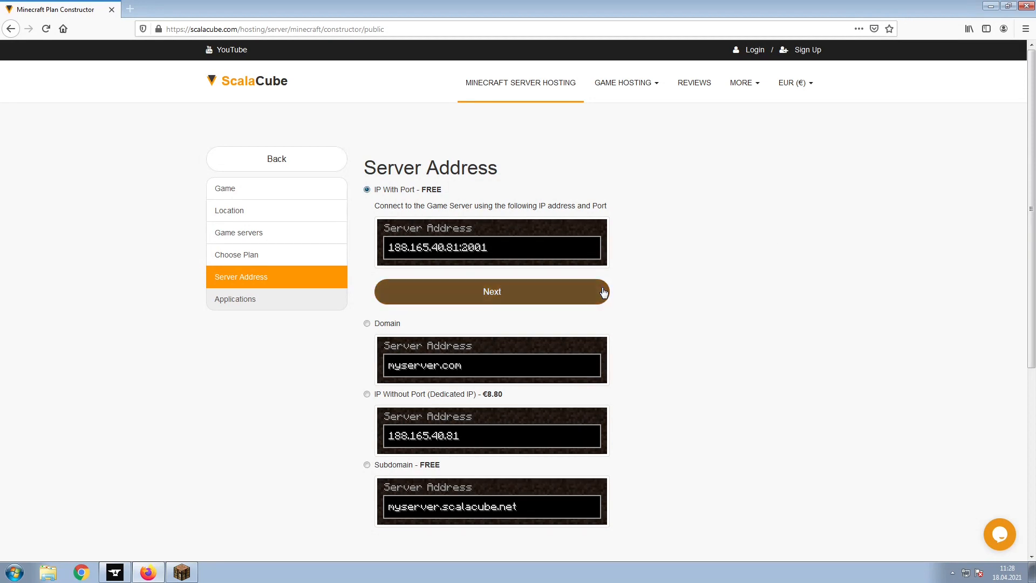
left_click(491, 291)
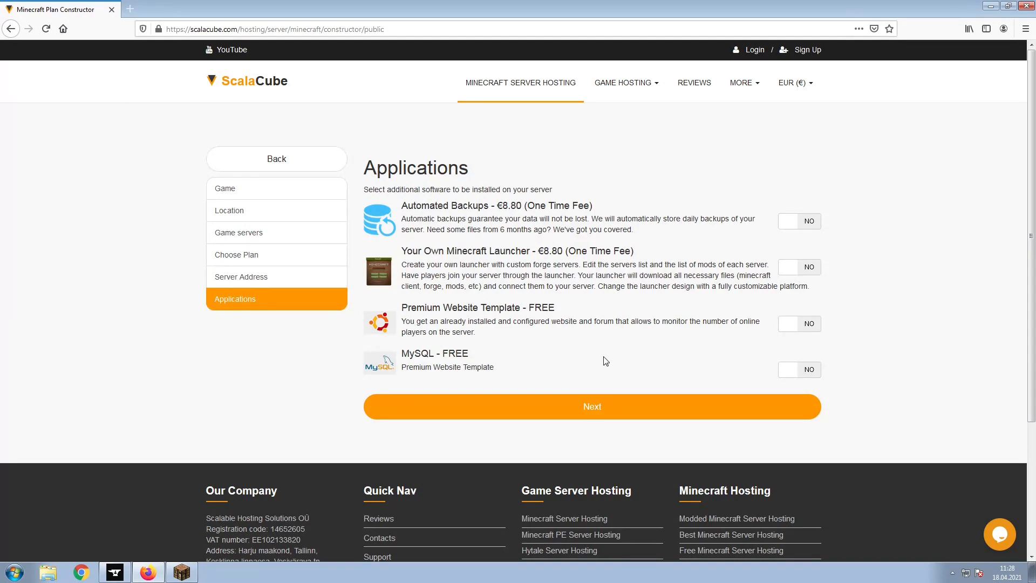
mouse_move(605, 415)
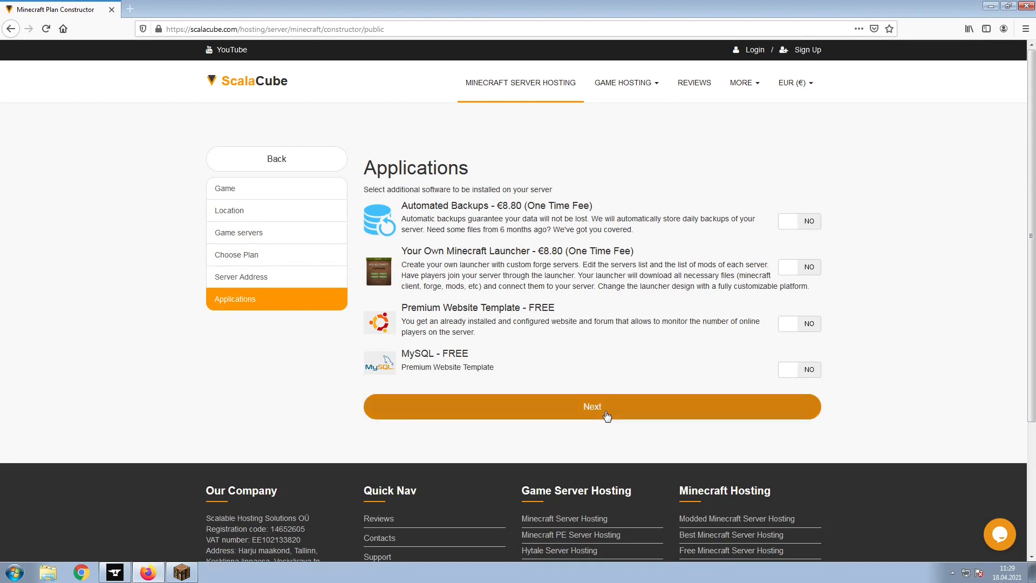
Finish with no add-on applications and pay for the discounted Minecraft VPS 3G order (€8.75)
left_click(590, 407)
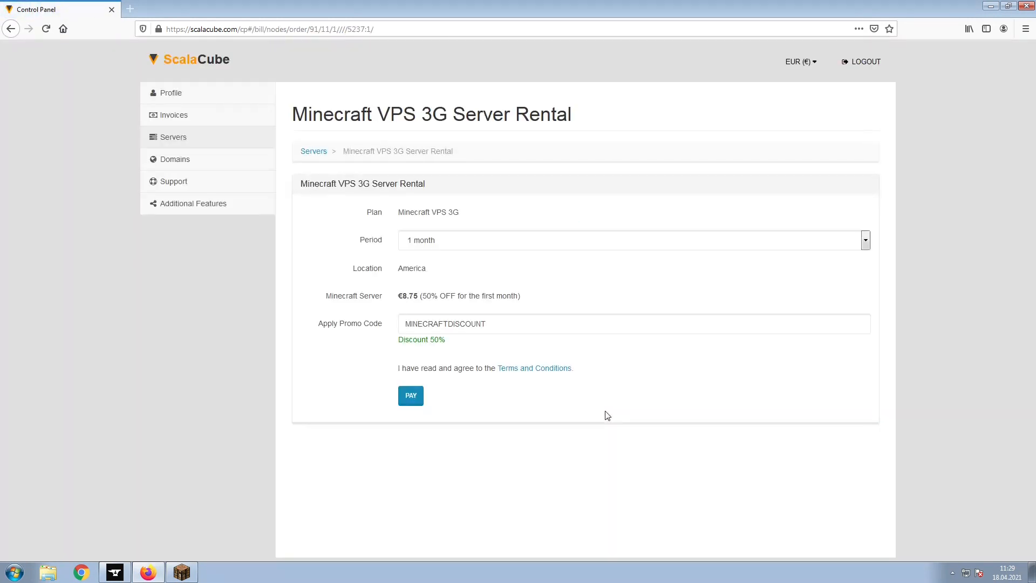
mouse_move(431, 395)
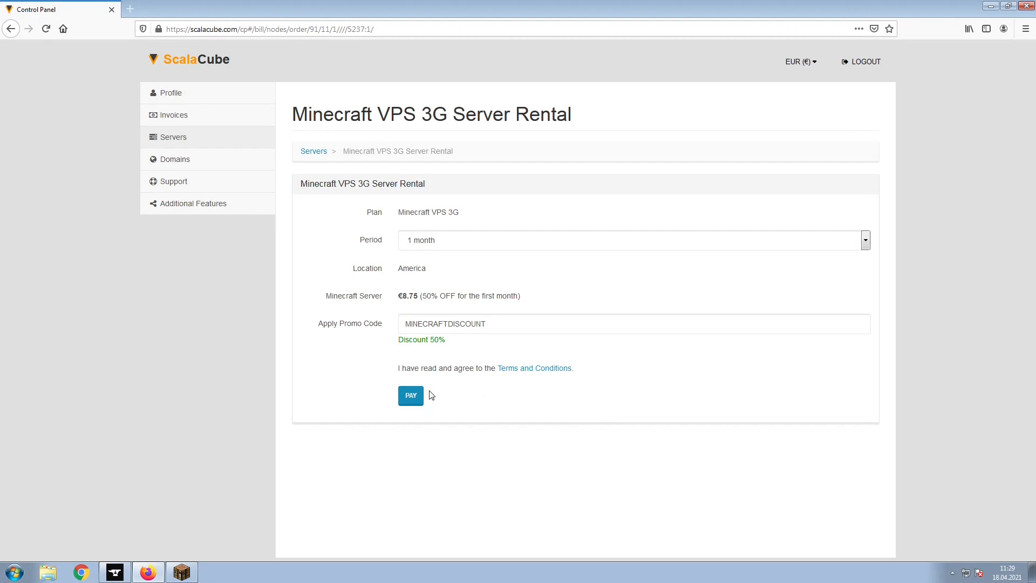
left_click(410, 396)
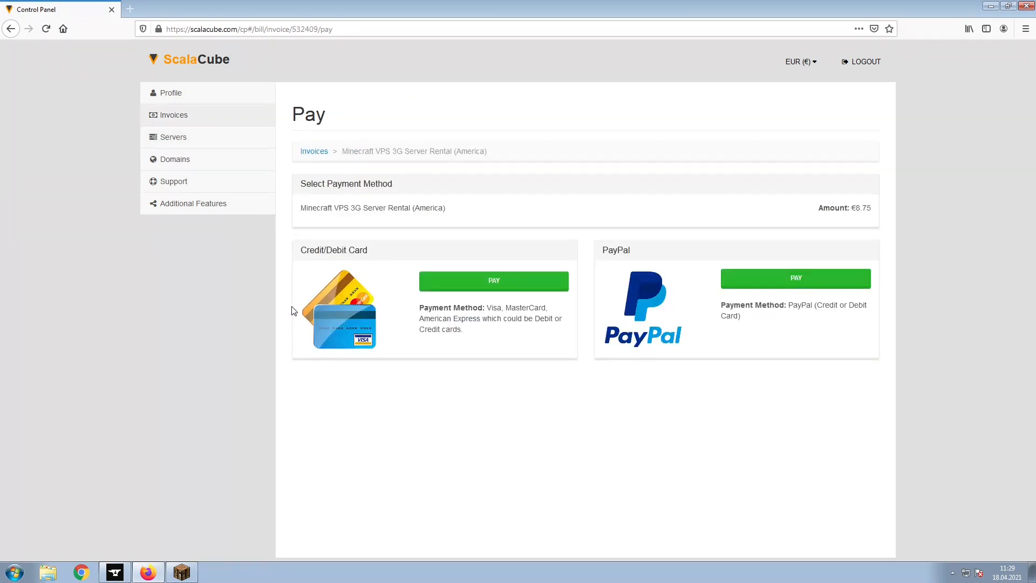
mouse_move(287, 143)
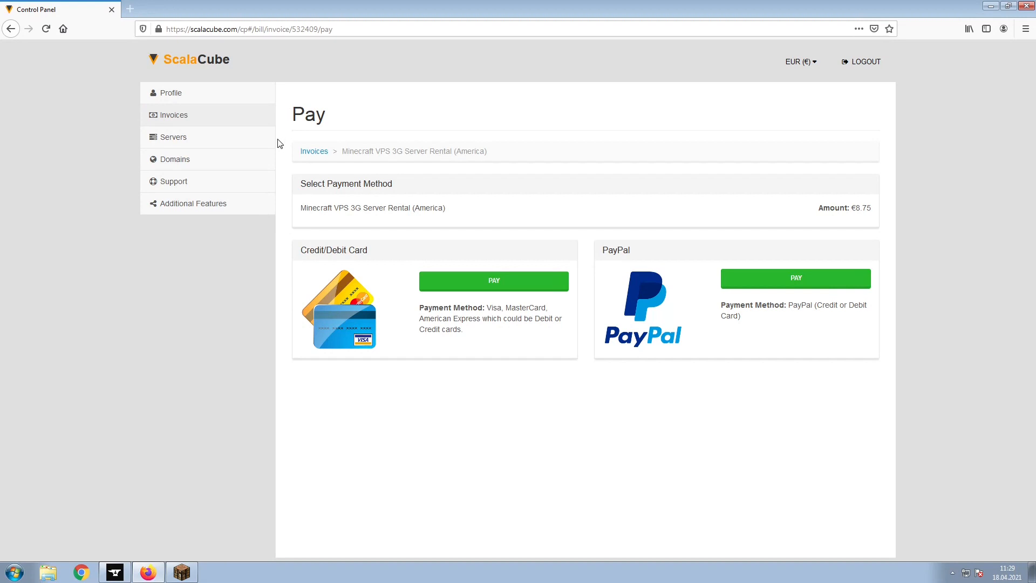
From Servers, manage the Jupiter 12918 server and view the Hundred Days Of One Block details with its server IP
left_click(173, 137)
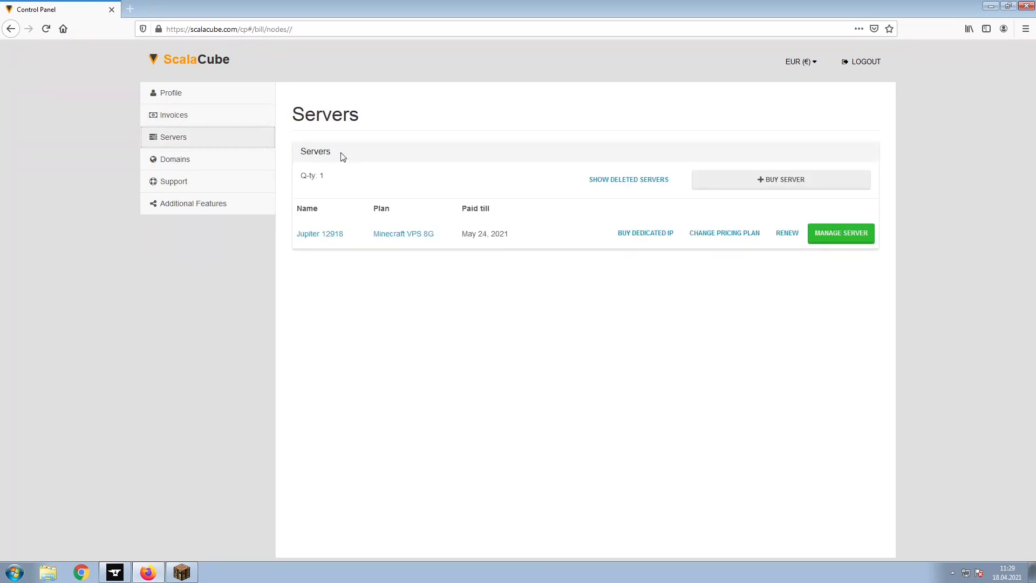
left_click(840, 233)
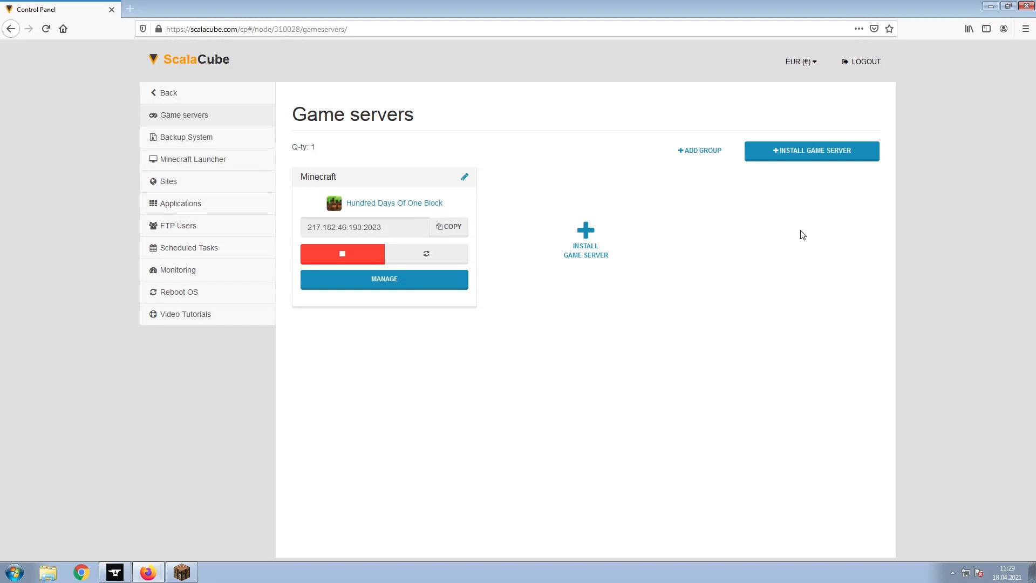
left_click(383, 279)
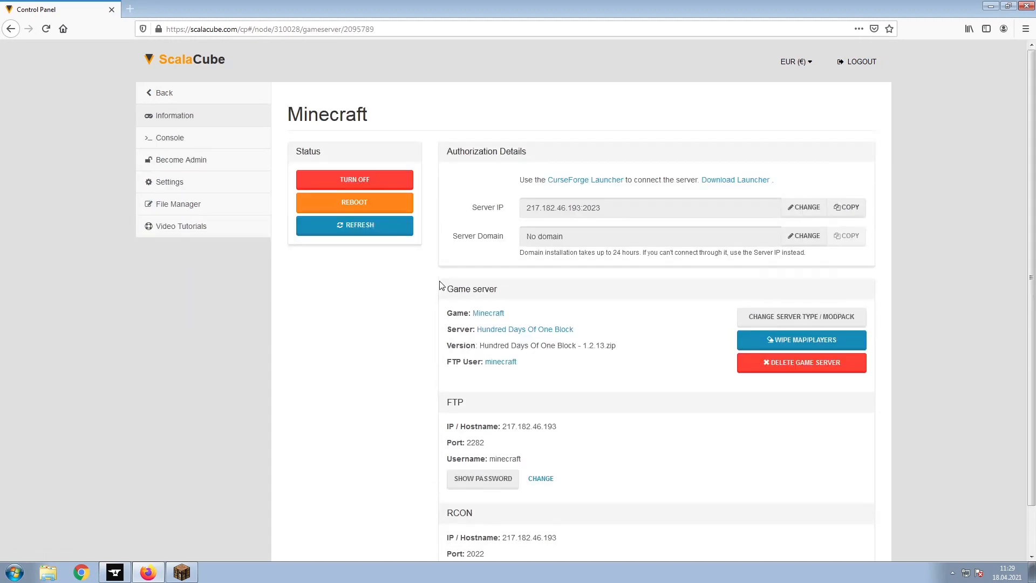
mouse_move(882, 216)
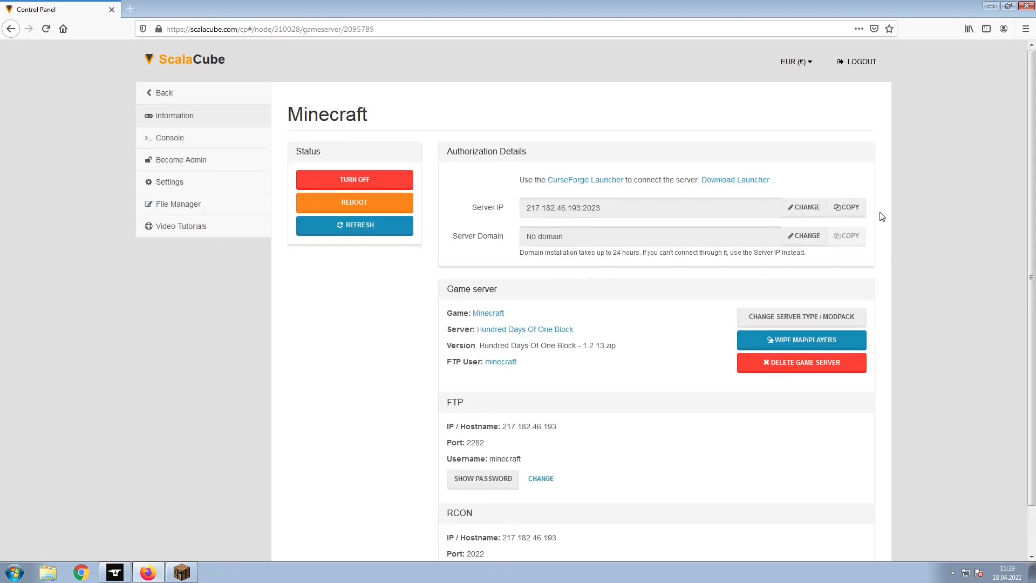